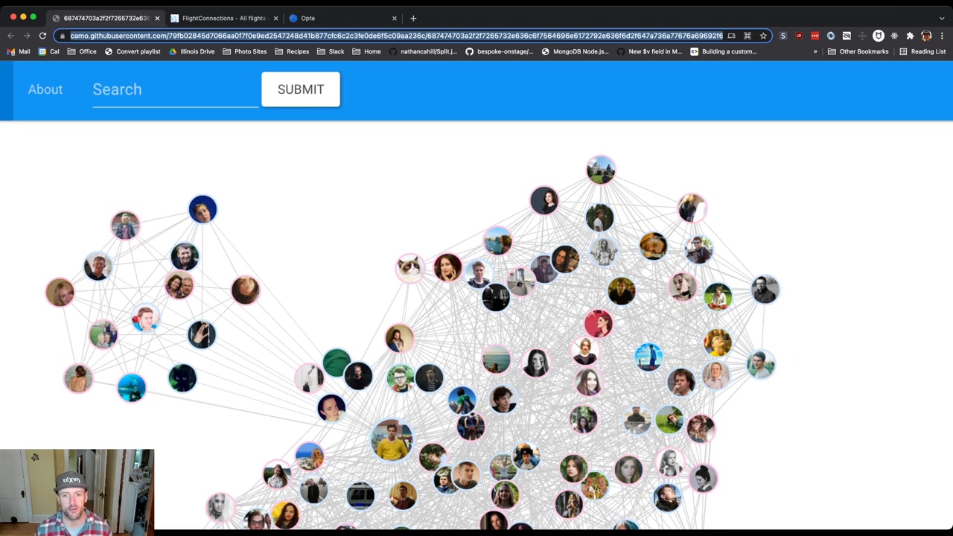
- Scroll through the profile-photo social graph, then switch to the FlightConnections airport route map
{"action": "scroll", "scroll_direction": "down", "scroll_amount": 3}
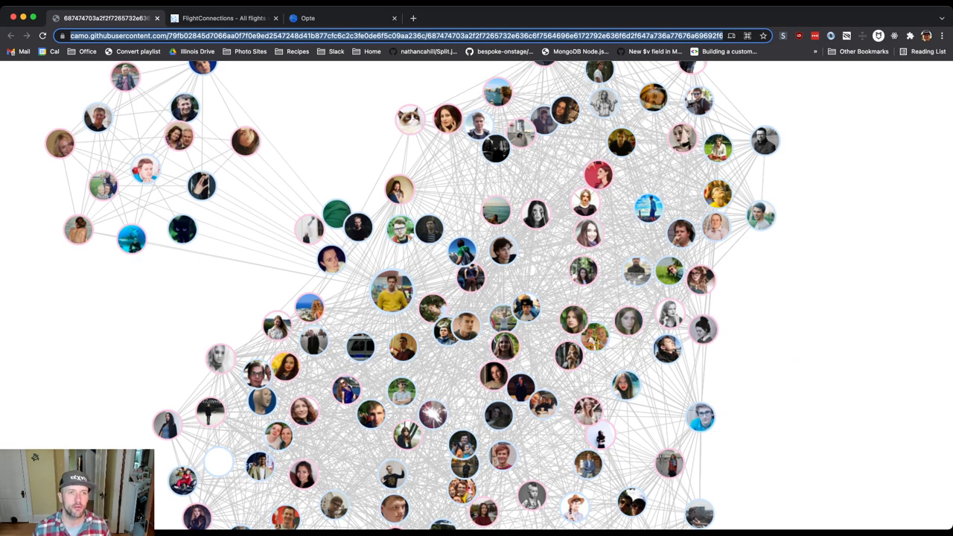
{"action": "left_click", "coordinate": [223, 18]}
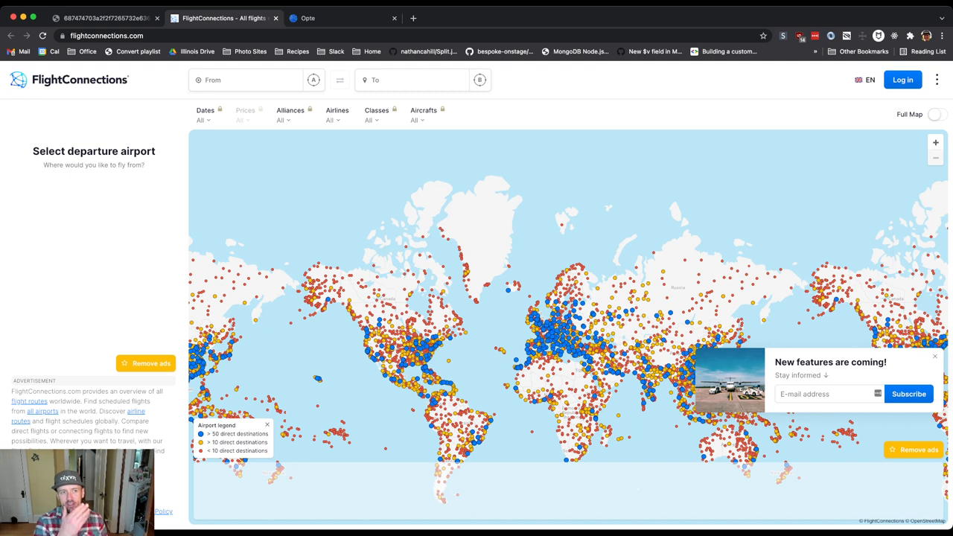